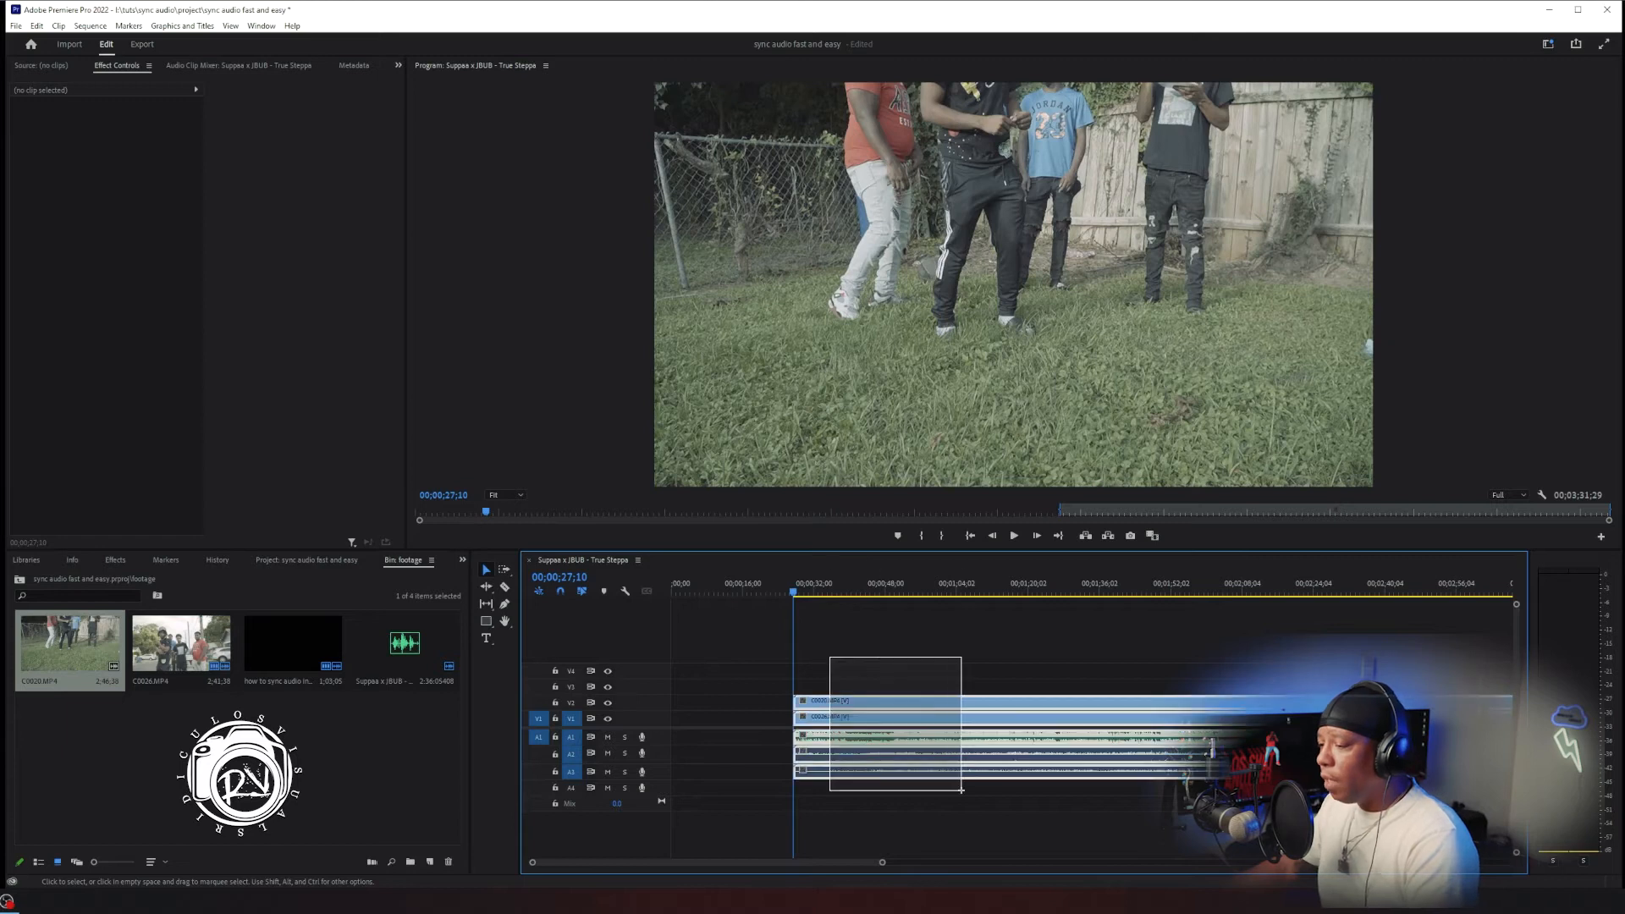
# Step: Right-click the selected camera clips and song recording to bring up the clip context menu
pyautogui.rightClick(882, 715)
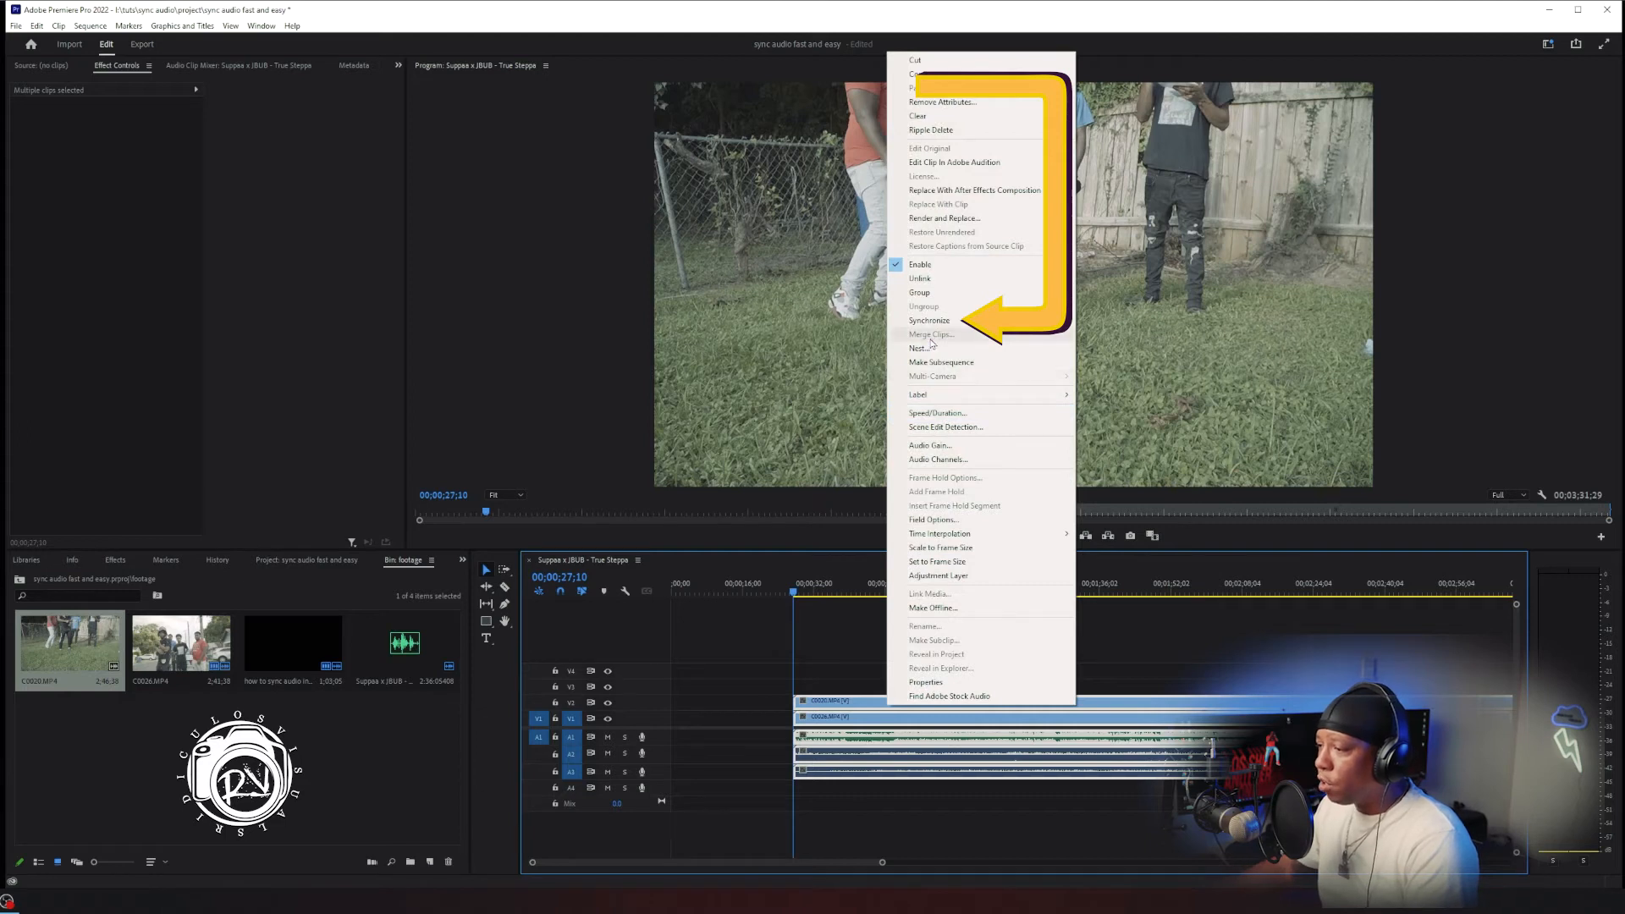
# Step: Synchronize the selected clips using Audio as the synchronize point
pyautogui.click(929, 320)
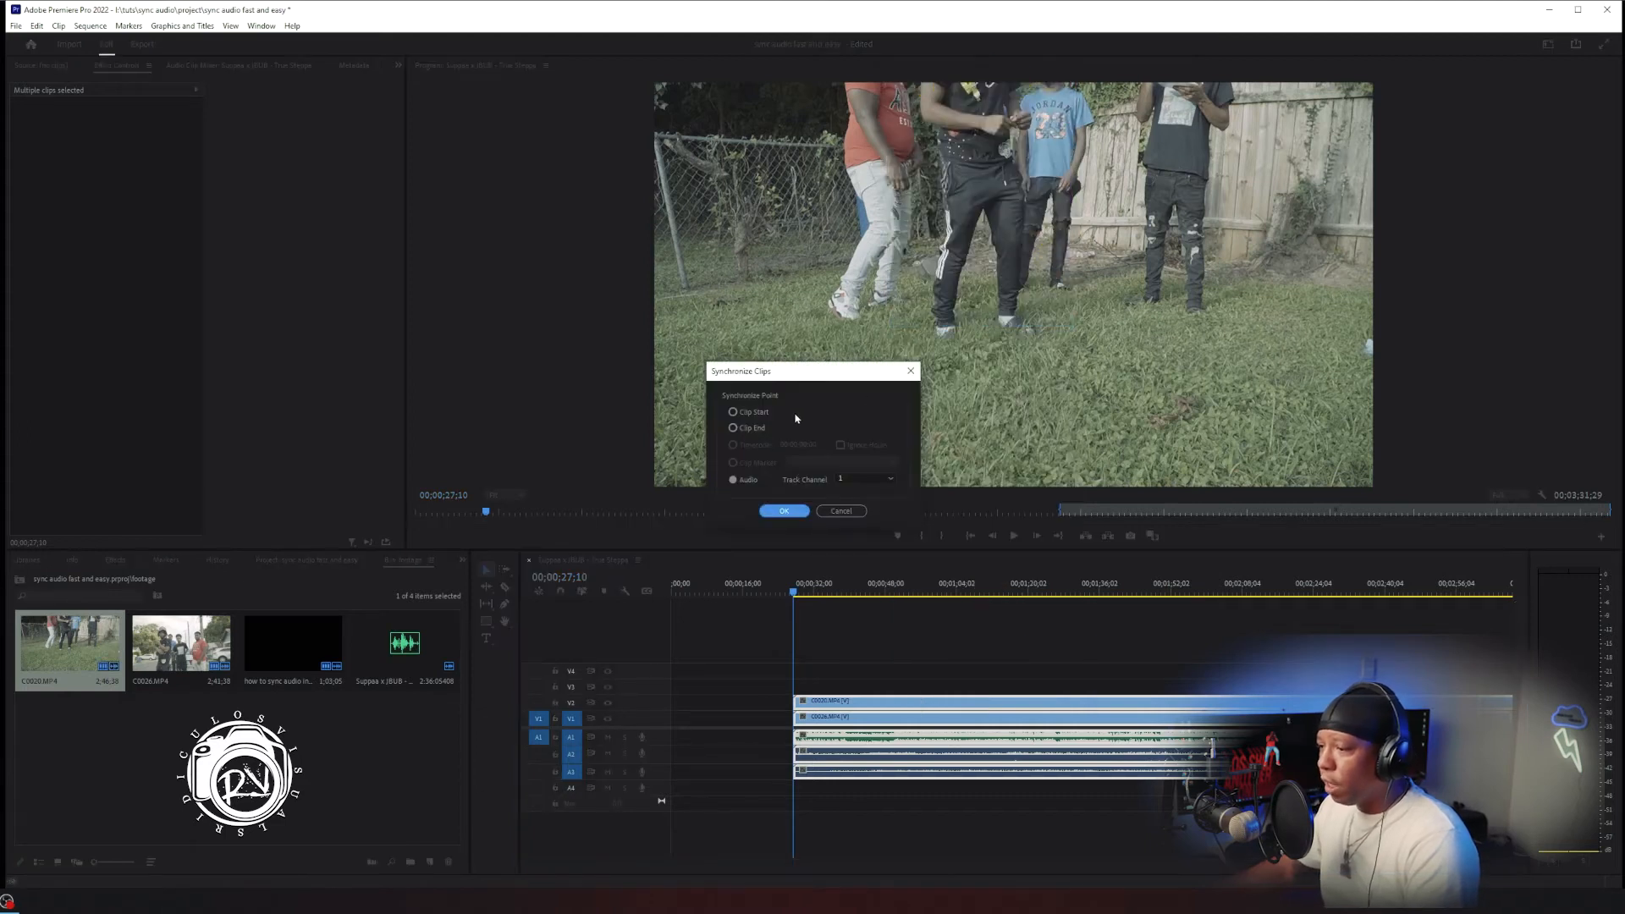
pyautogui.click(734, 479)
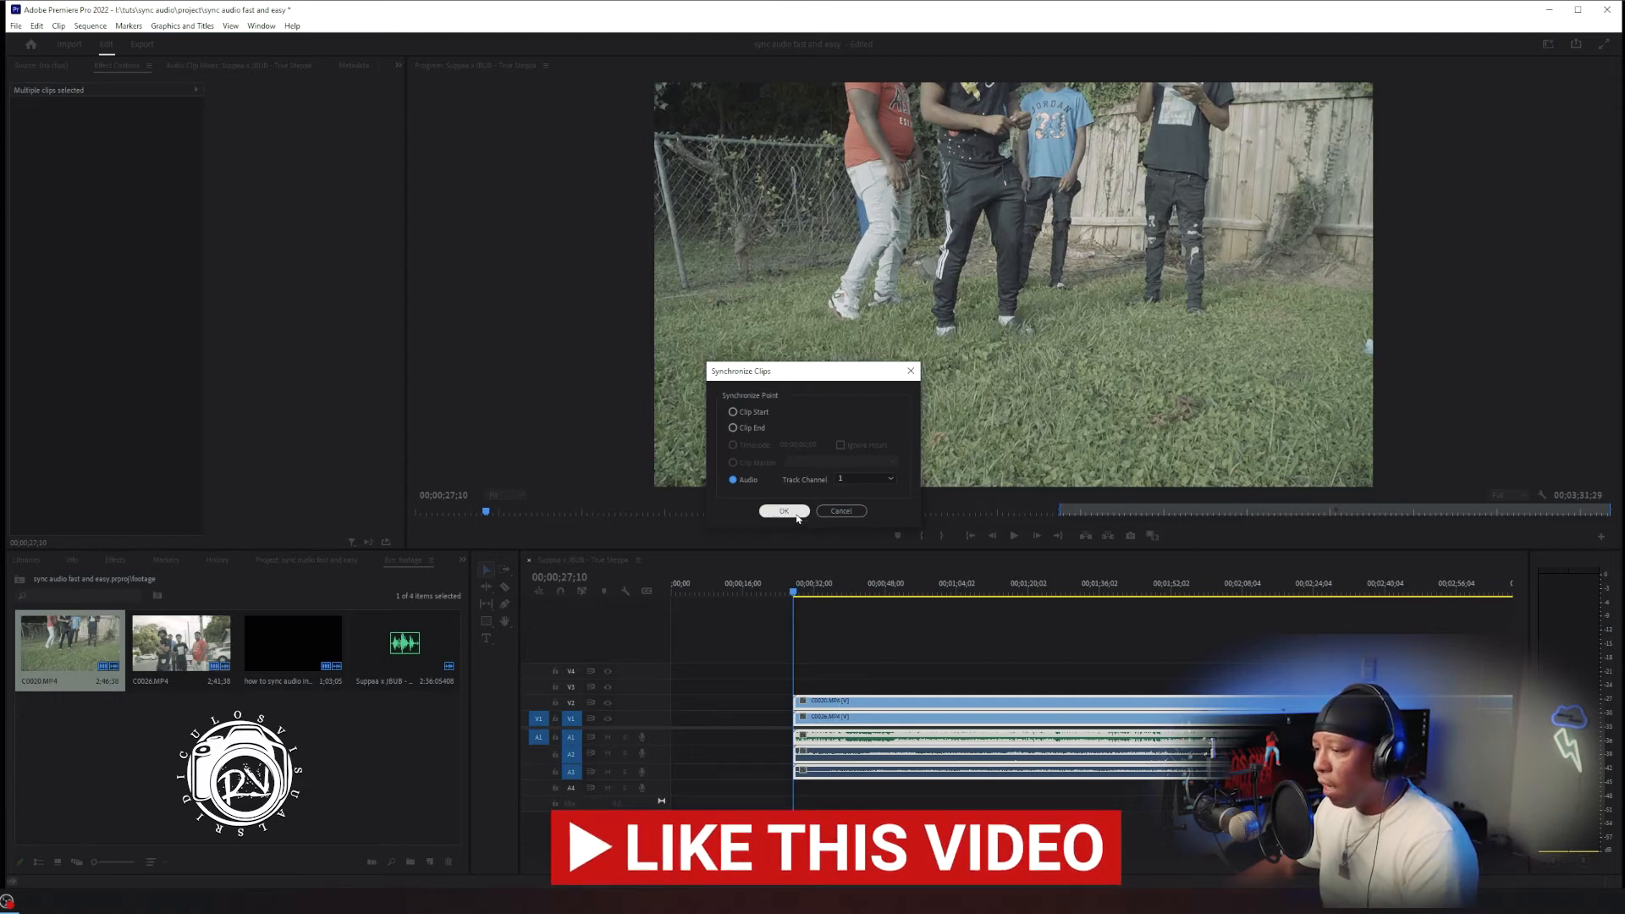
pyautogui.click(784, 509)
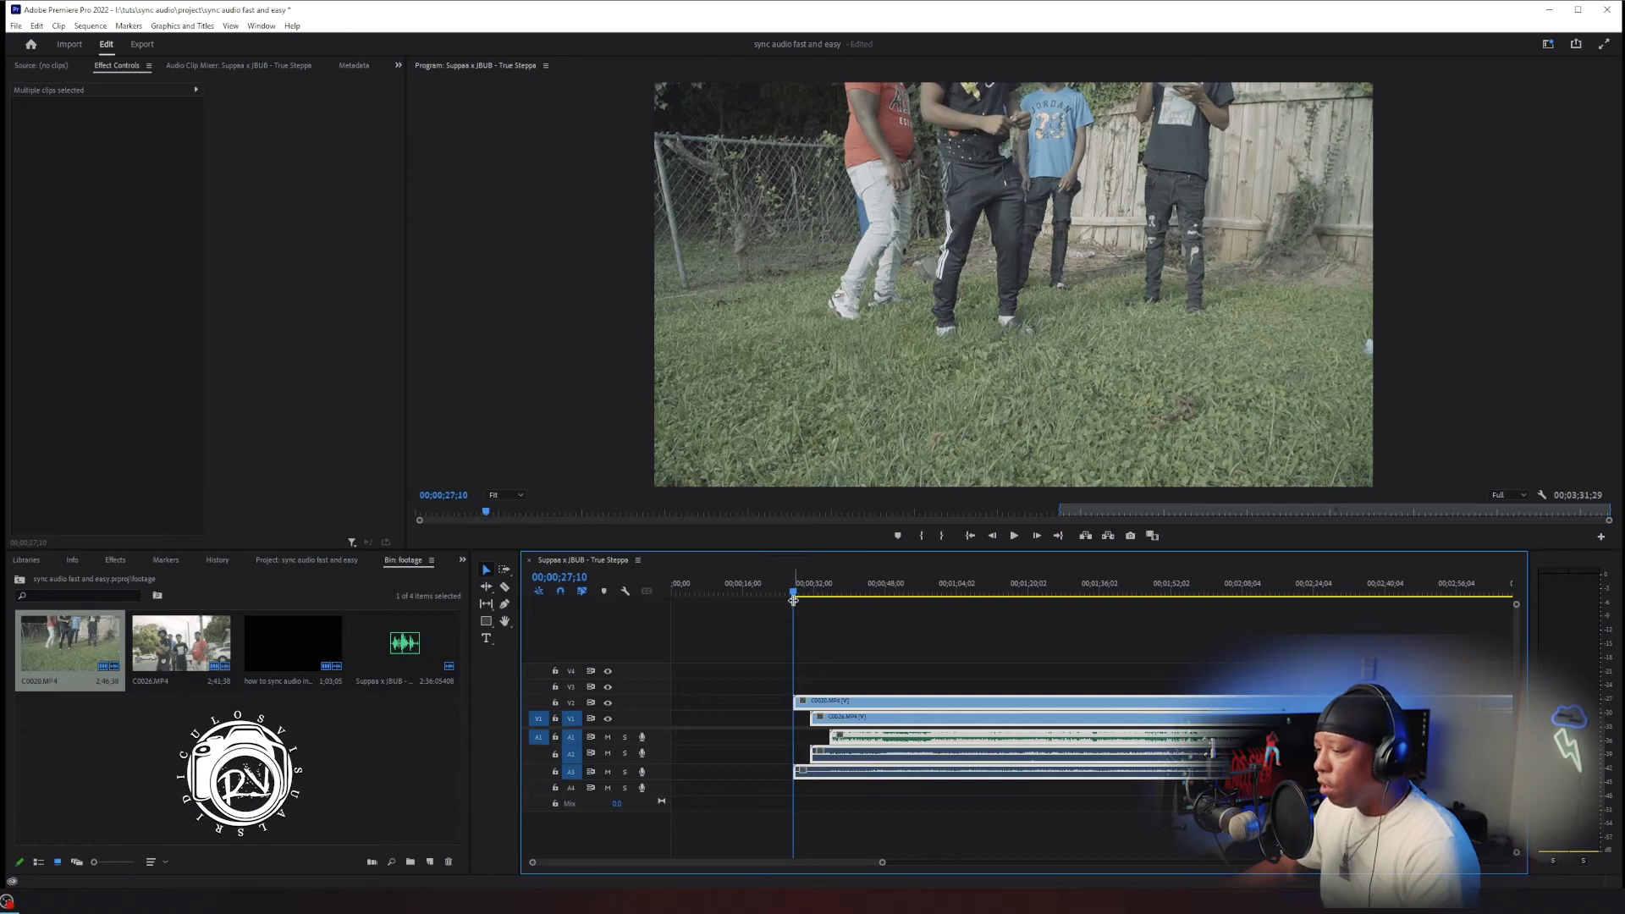
# Step: After the clips align to the song, move the playhead to a later point in the timeline
pyautogui.click(1005, 592)
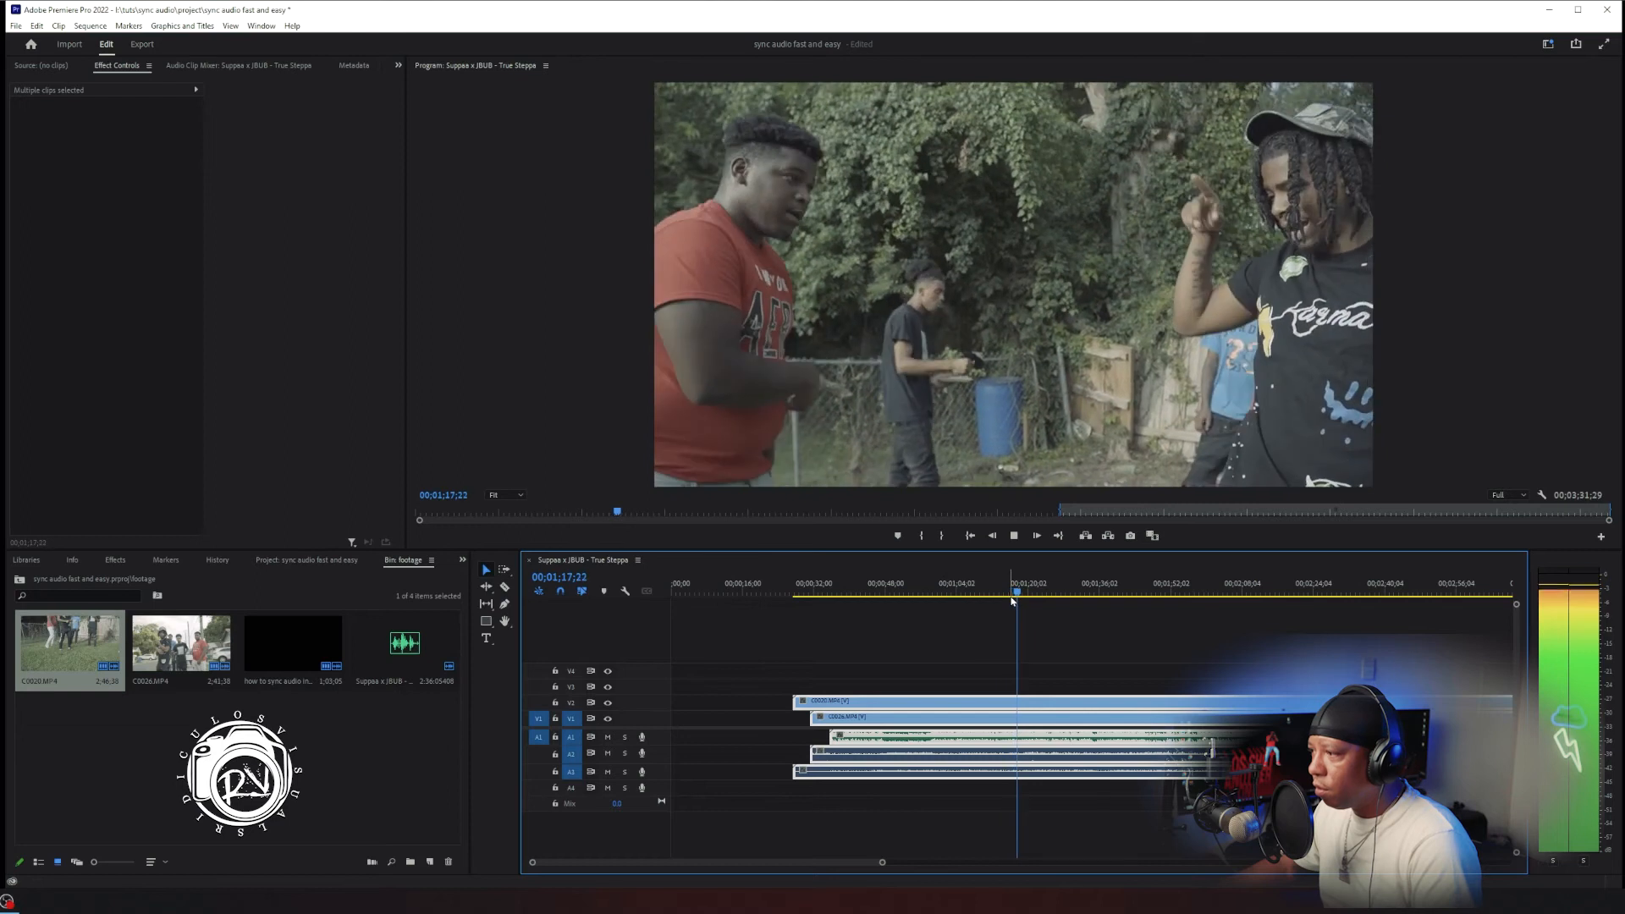
pyautogui.moveTo(636, 715)
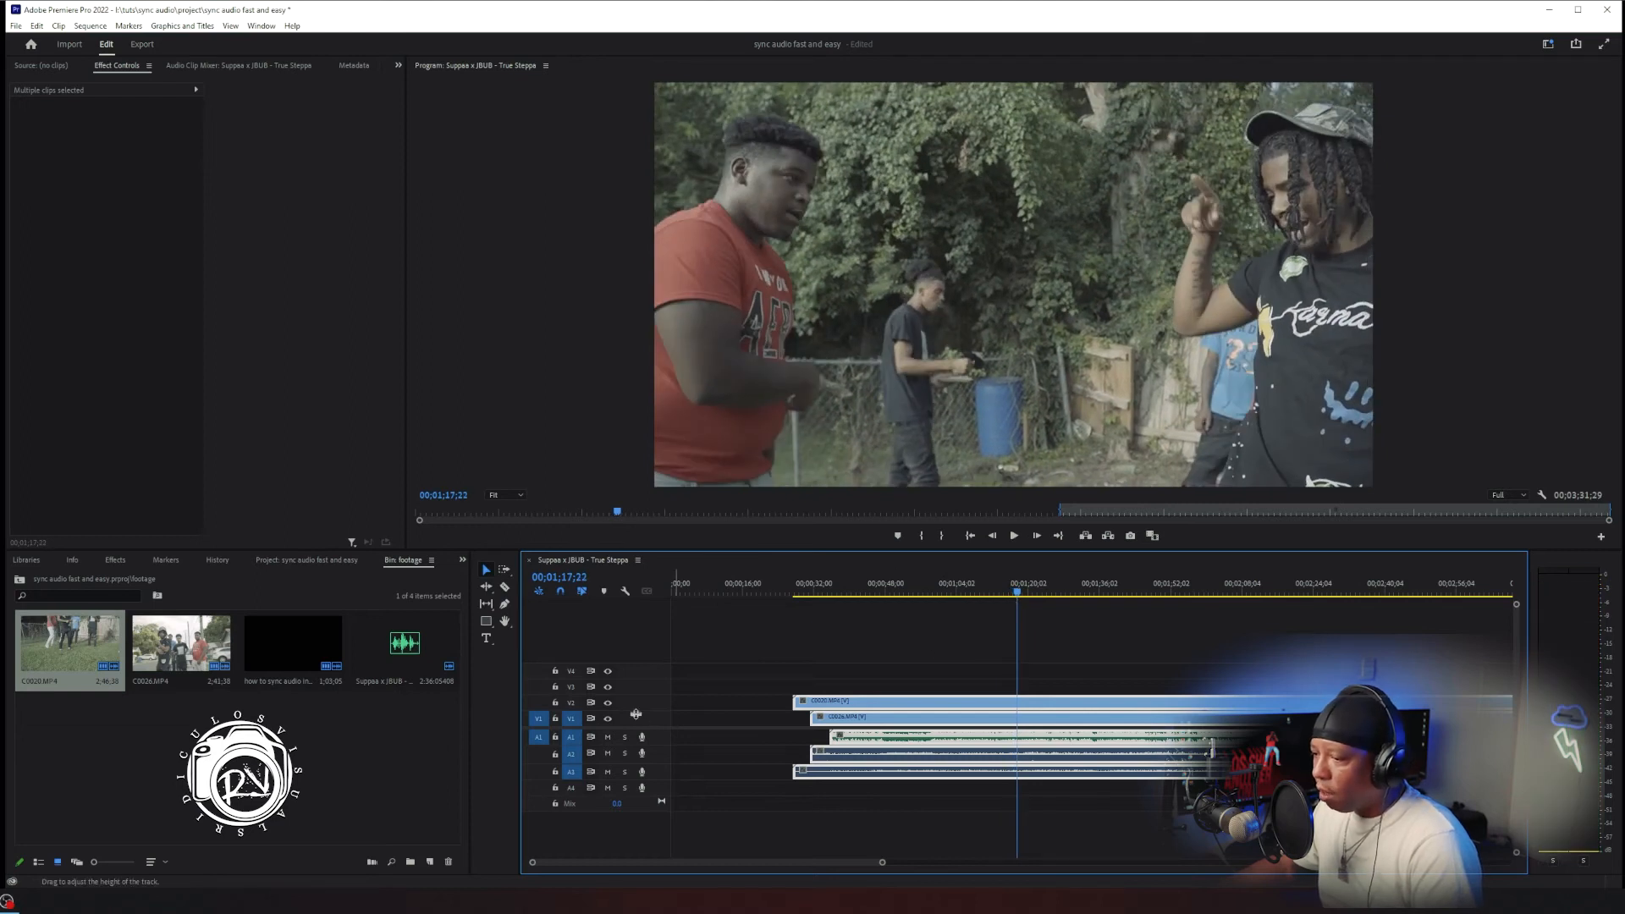